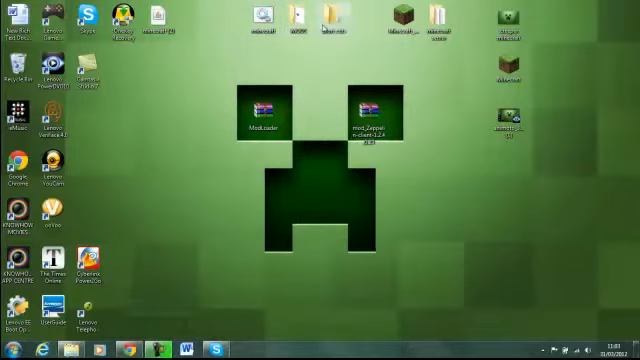
Step: Start navigating toward the %appdata% Roaming folder from the Start menu
{"action": "left_click", "coordinate": [8, 344]}
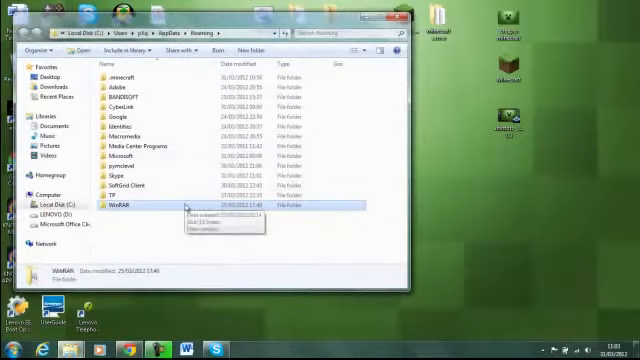
Step: Go into .minecraft\bin and open minecraft.jar with the WinRAR archiver
{"action": "double_click", "coordinate": [124, 74]}
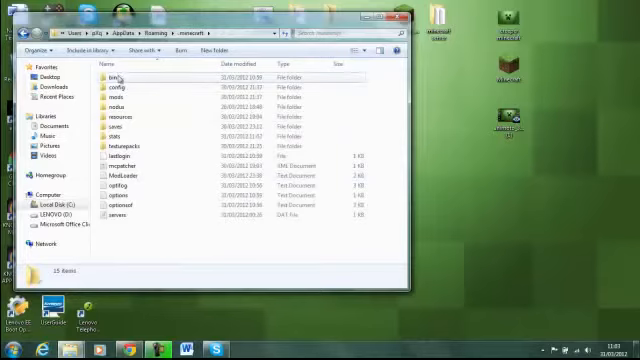
{"action": "double_click", "coordinate": [116, 76]}
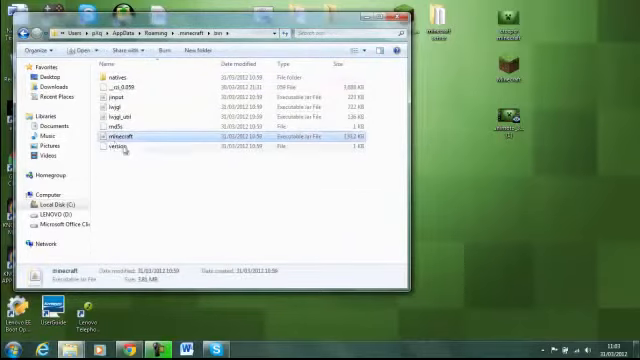
{"action": "right_click", "coordinate": [108, 132]}
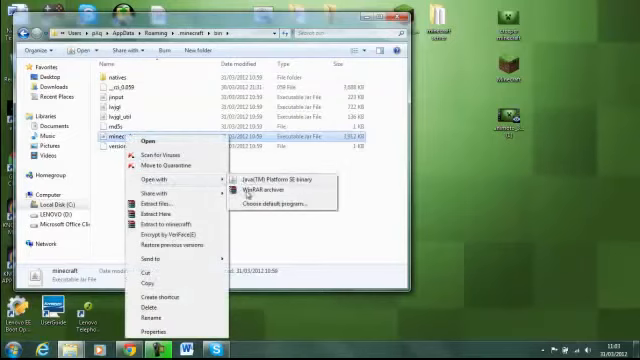
{"action": "left_click", "coordinate": [270, 188]}
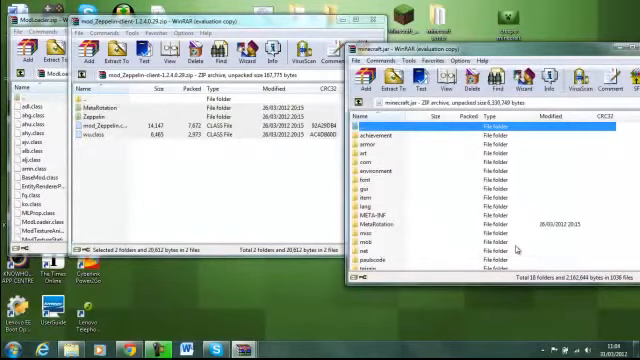
Step: Delete the META-INF folder from minecraft.jar
{"action": "left_click", "coordinate": [400, 168]}
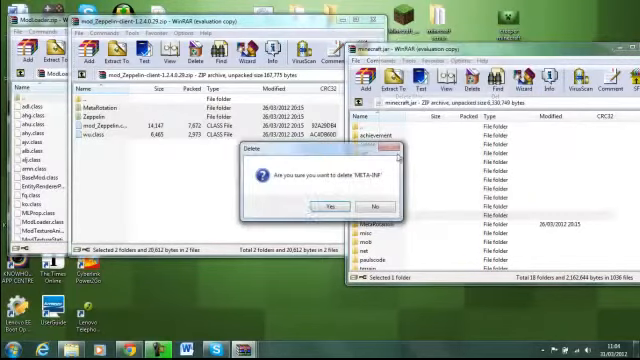
{"action": "left_click", "coordinate": [322, 204]}
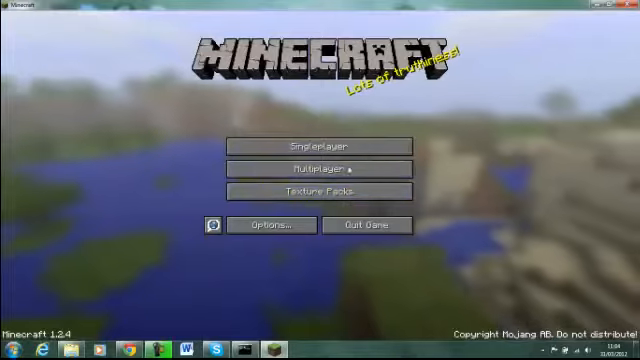
Step: Choose a Creative Mode world from the Singleplayer list
{"action": "left_click", "coordinate": [320, 146]}
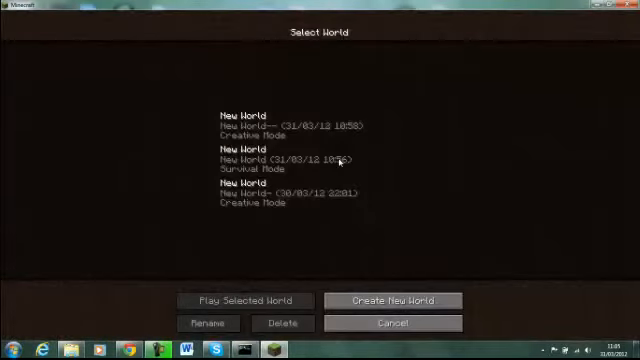
{"action": "left_click", "coordinate": [244, 300]}
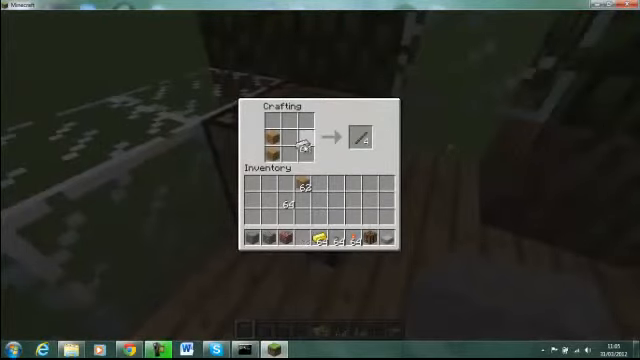
Step: Craft and collect an Airship Controller, earning the Time to Fly! achievement
{"action": "left_click", "coordinate": [360, 136]}
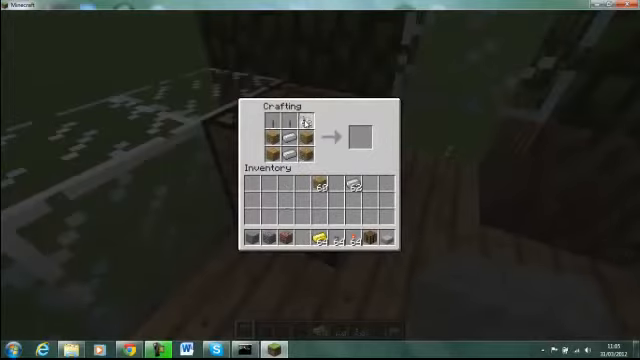
{"action": "mouse_move", "coordinate": [356, 136]}
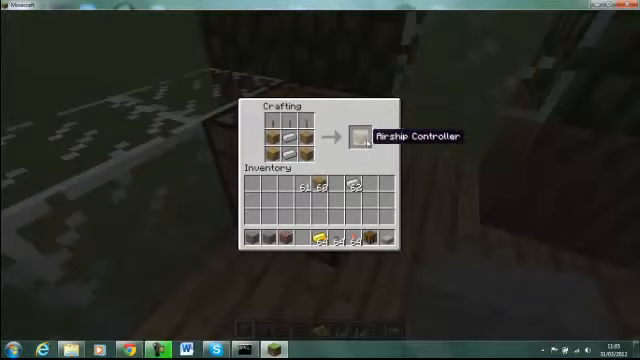
{"action": "left_click", "coordinate": [356, 136]}
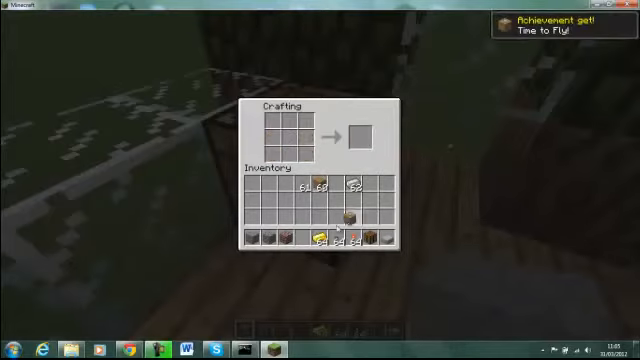
{"action": "key", "text": "Escape"}
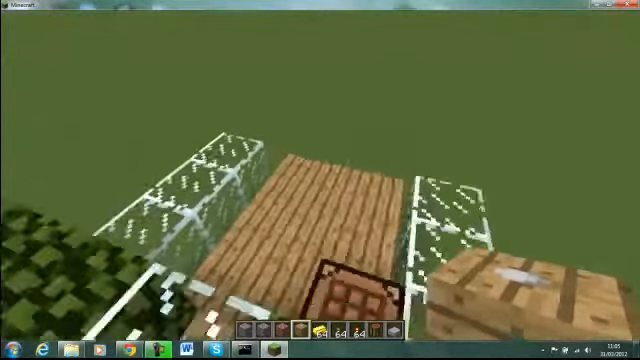
{"action": "mouse_move", "coordinate": [320, 180]}
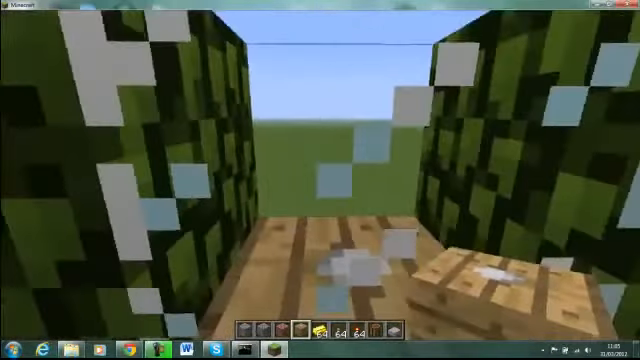
Step: Bring up the inventory crafting grid again for the next airship components
{"action": "key", "text": "e"}
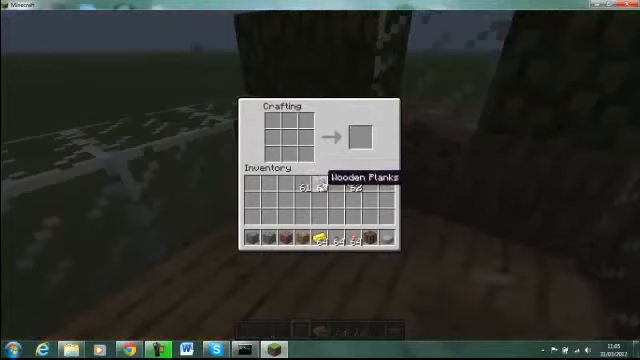
{"action": "mouse_move", "coordinate": [290, 236]}
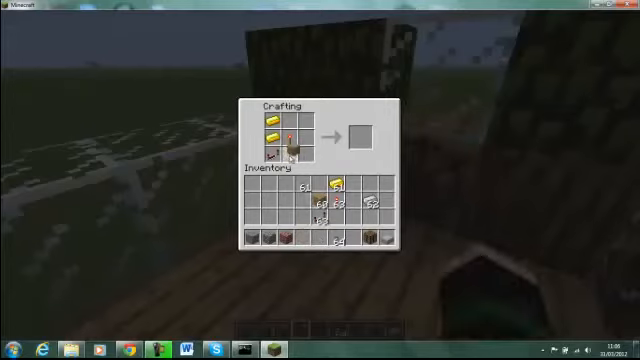
{"action": "mouse_move", "coordinate": [370, 204]}
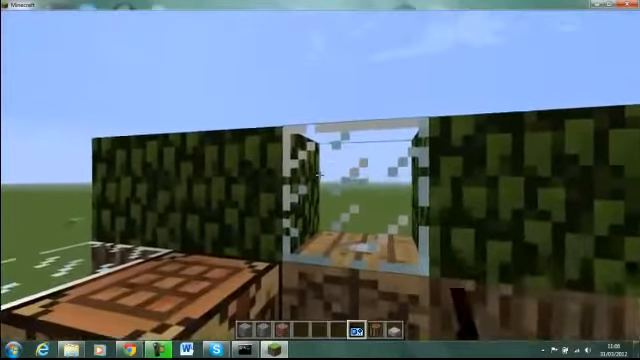
{"action": "mouse_move", "coordinate": [320, 180]}
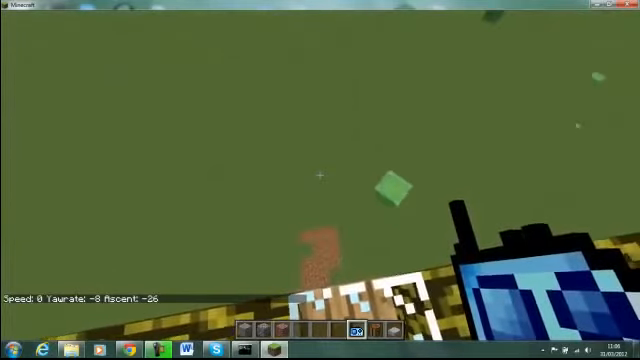
{"action": "mouse_move", "coordinate": [320, 180]}
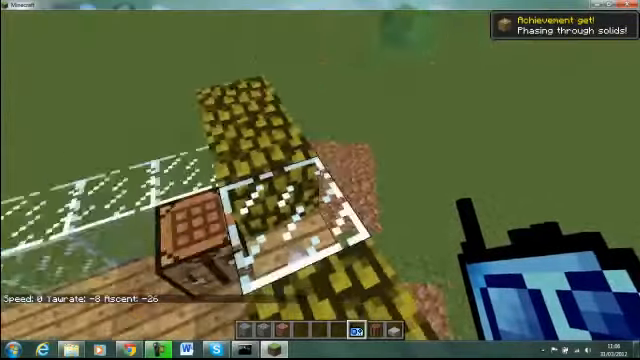
{"action": "mouse_move", "coordinate": [320, 180]}
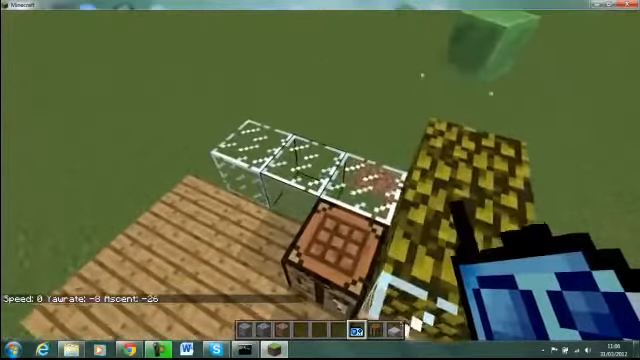
{"action": "mouse_move", "coordinate": [320, 180]}
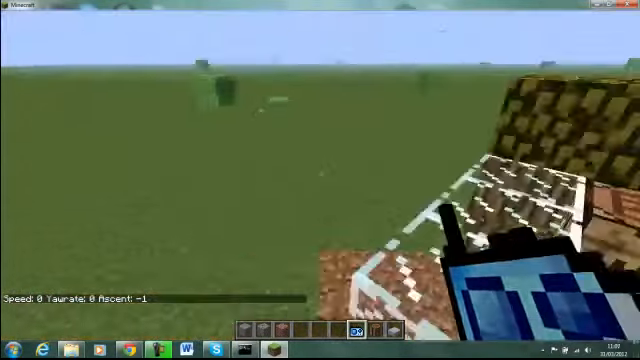
{"action": "mouse_move", "coordinate": [320, 180]}
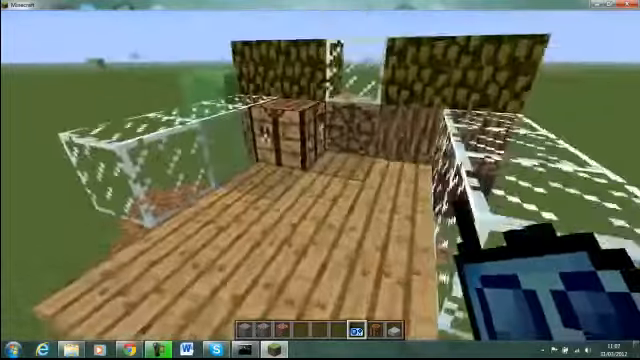
{"action": "mouse_move", "coordinate": [320, 180]}
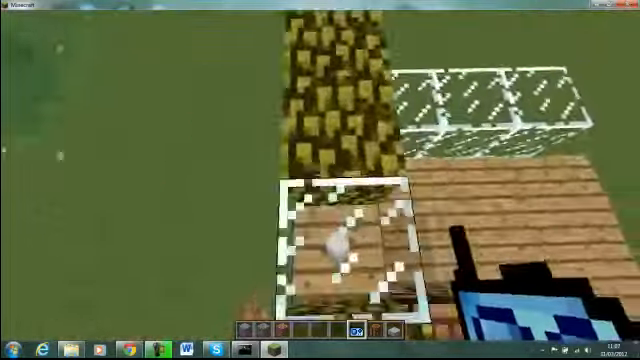
{"action": "mouse_move", "coordinate": [320, 180]}
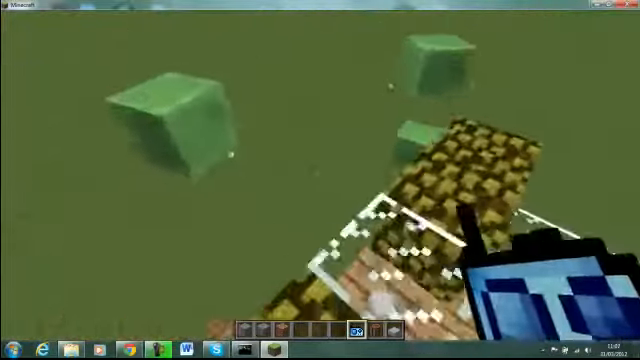
{"action": "mouse_move", "coordinate": [320, 180]}
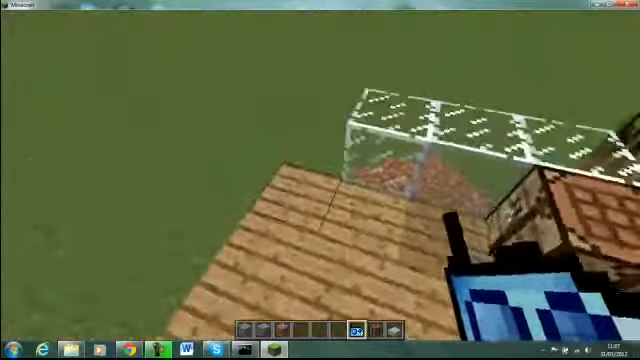